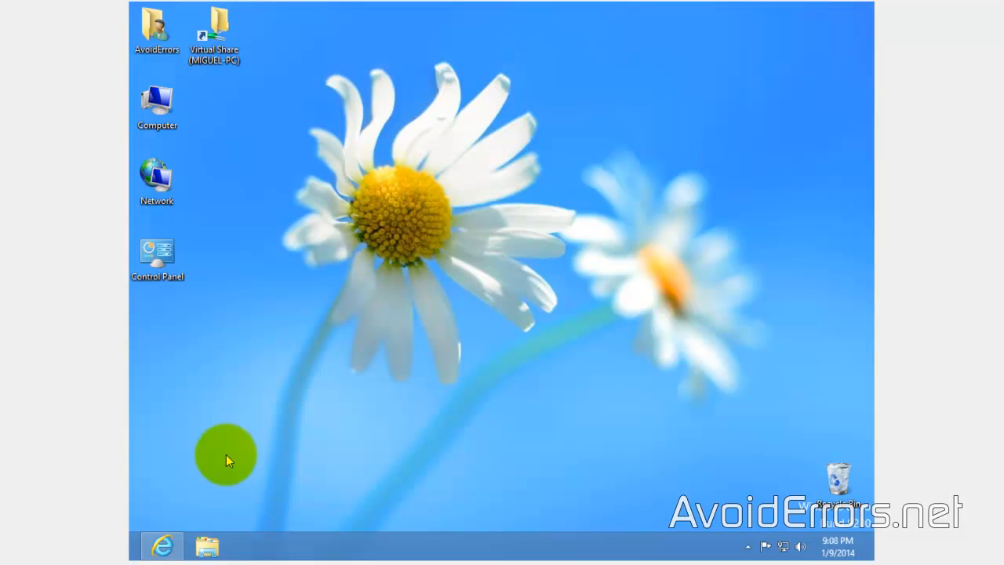
Copy the Get-WindowsKey script text from the TechNet forum post in the browser.
left_click(162, 546)
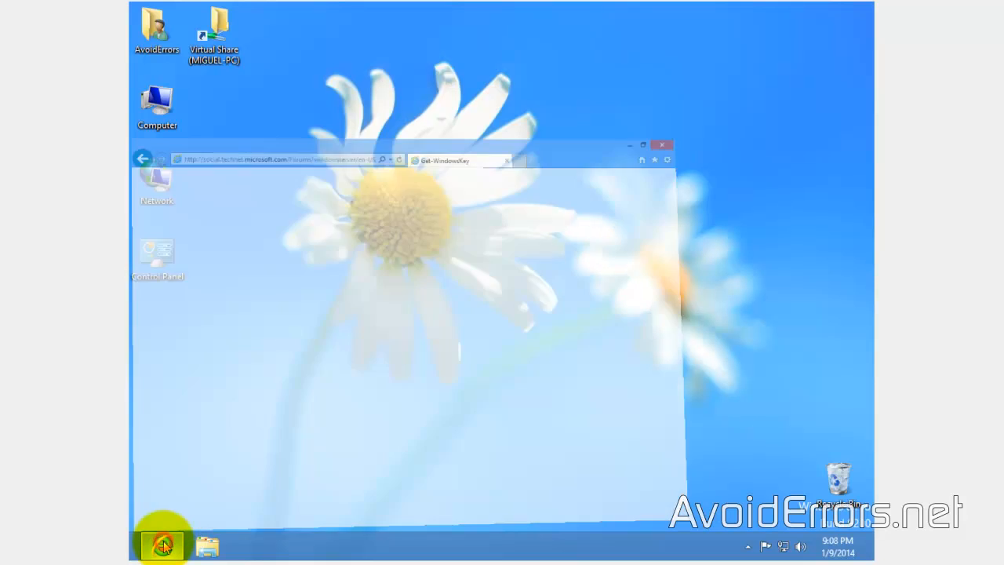
left_click(642, 144)
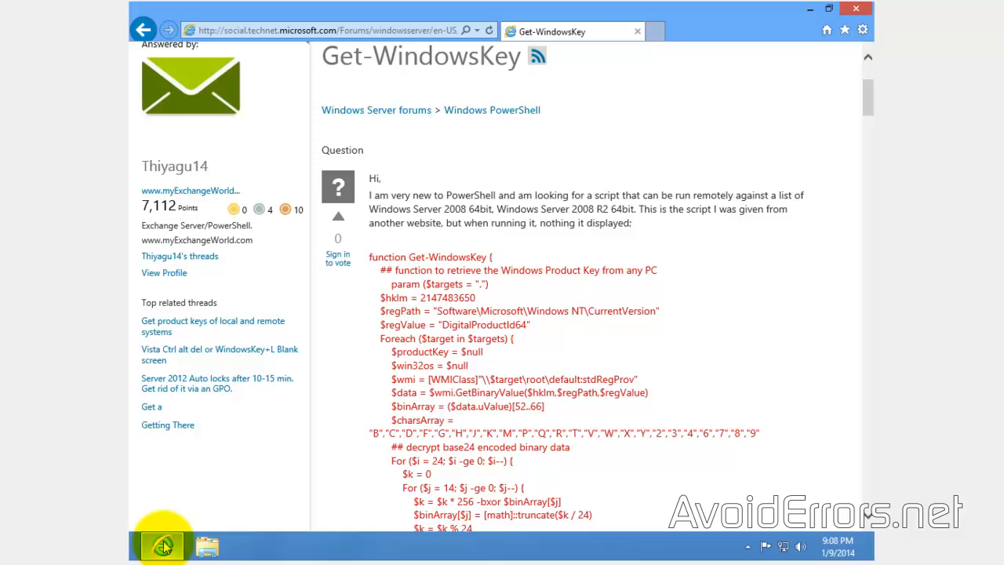
mouse_move(530, 243)
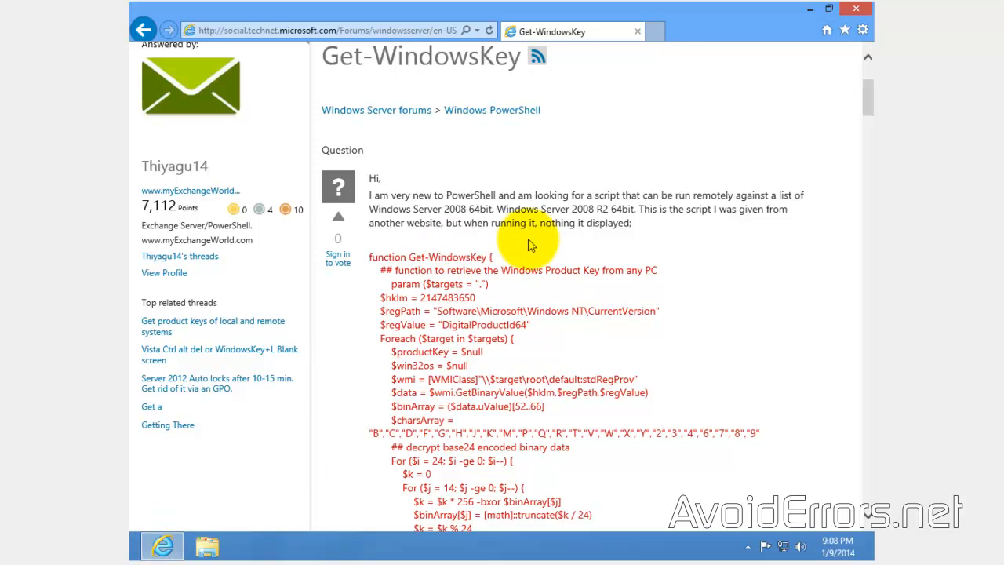
mouse_move(370, 259)
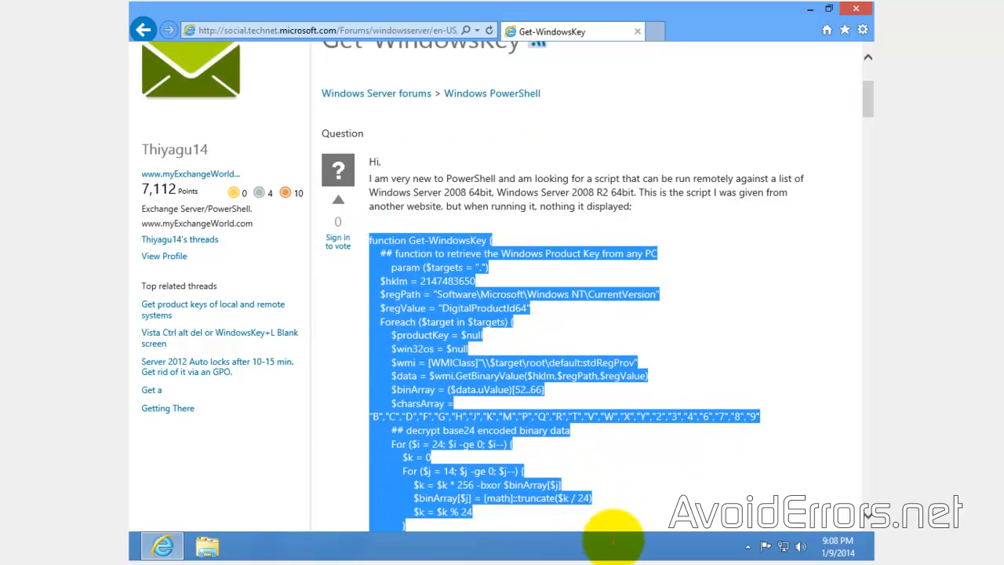
scroll("down", 3)
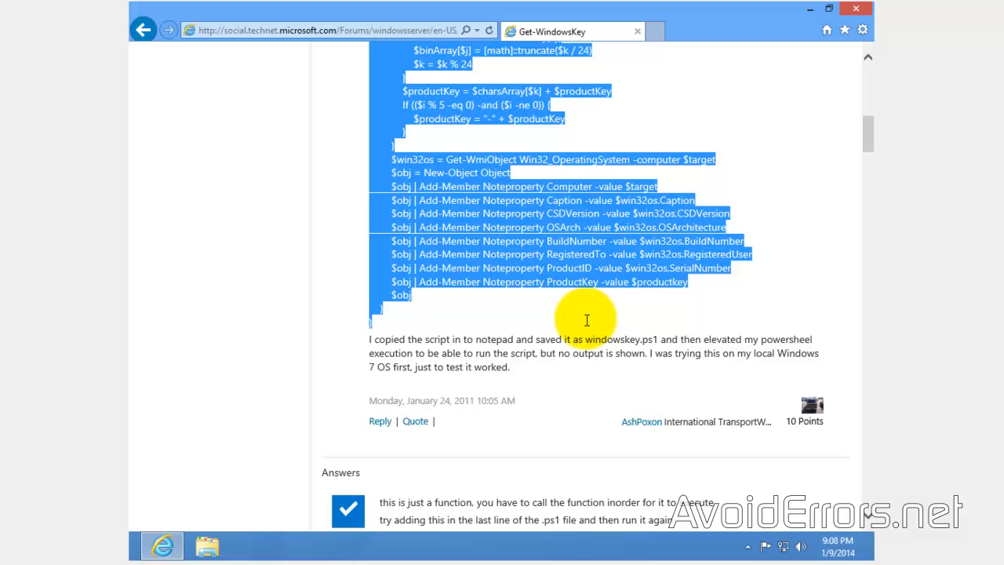
mouse_move(659, 329)
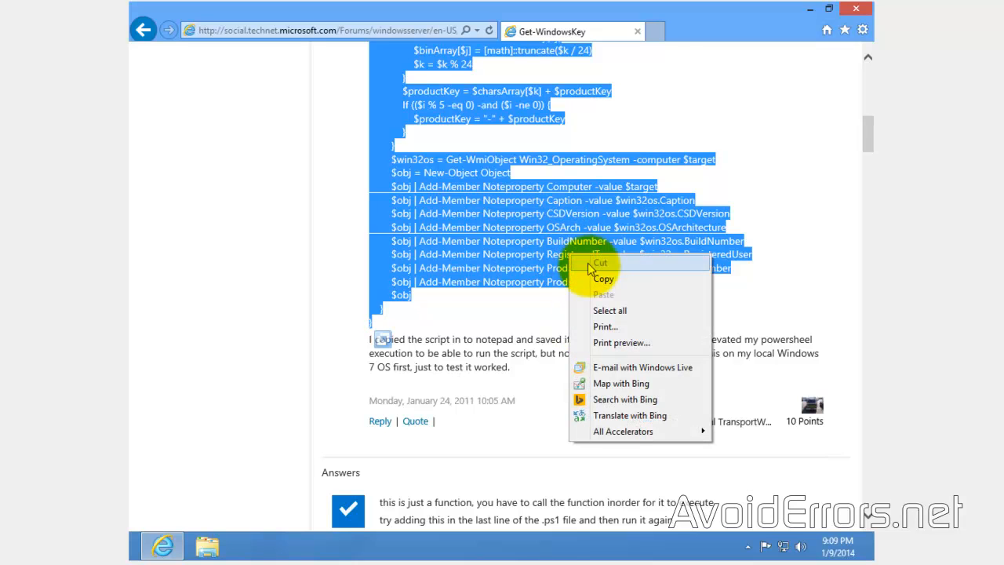
left_click(602, 279)
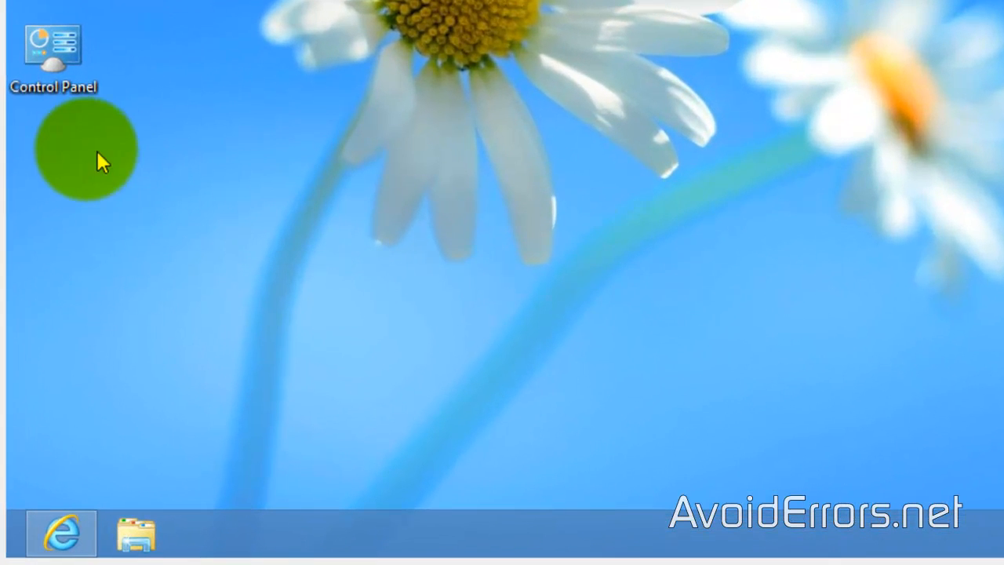
Create a New Text Document on the desktop and open it in Notepad.
right_click(94, 154)
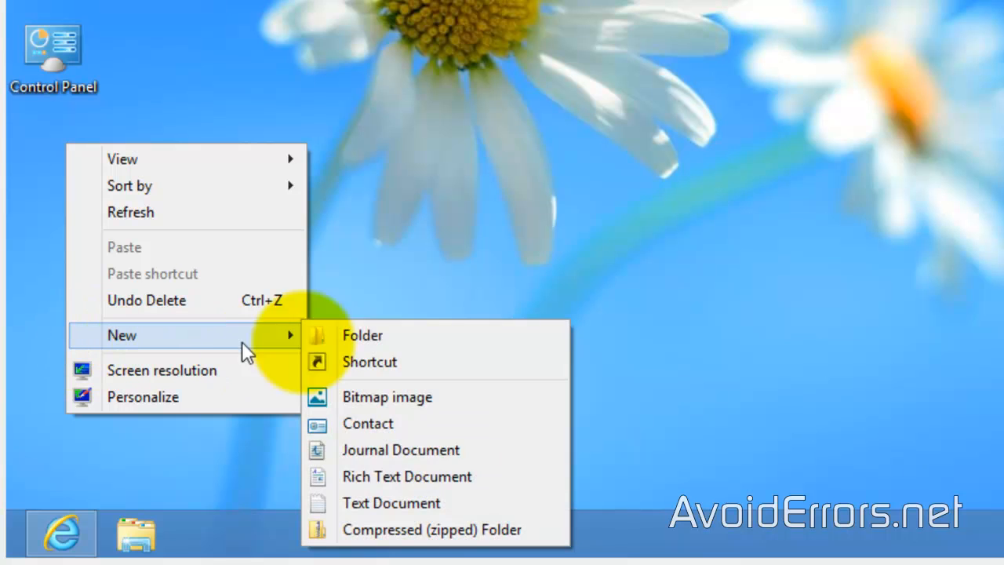
mouse_move(486, 476)
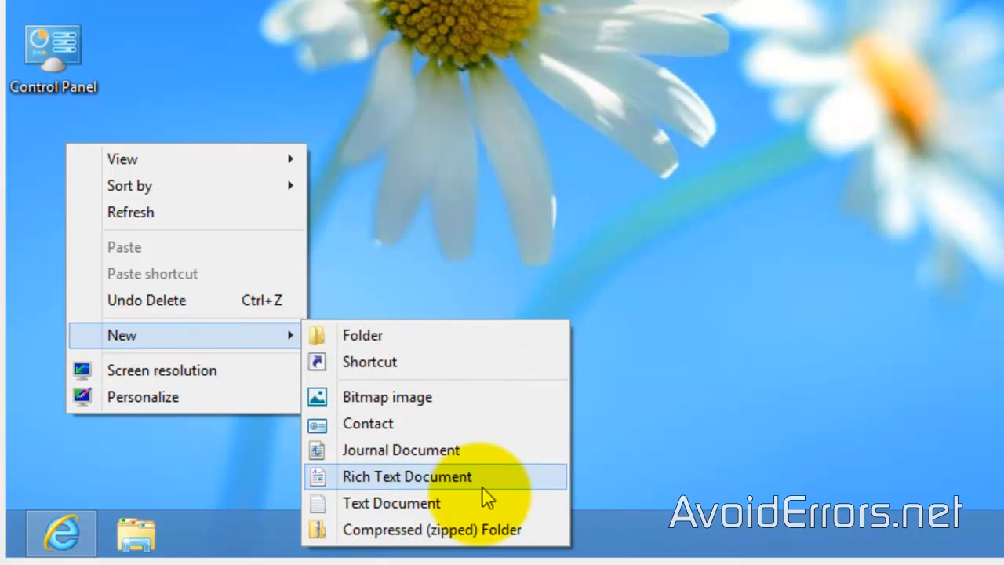
left_click(392, 501)
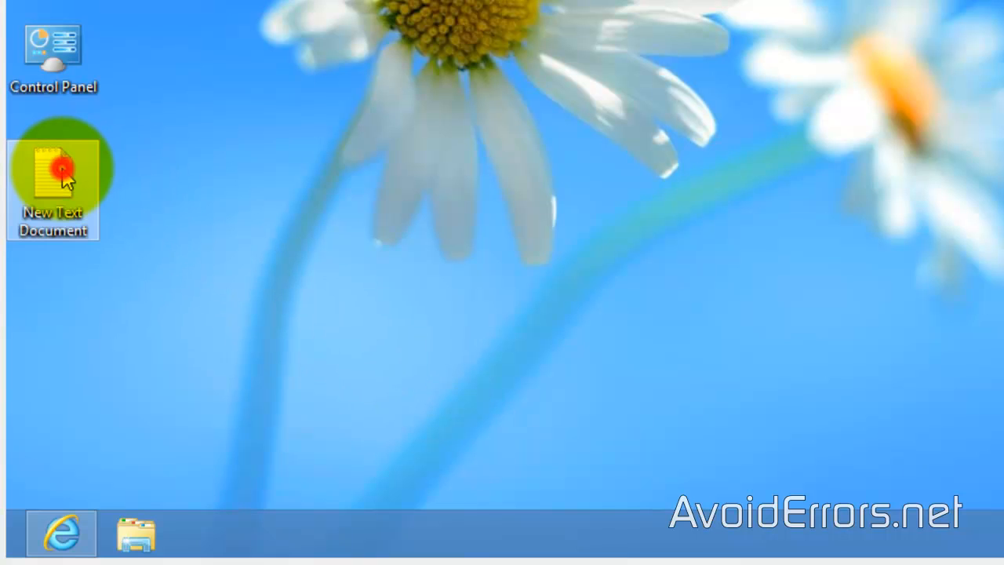
double_click(54, 164)
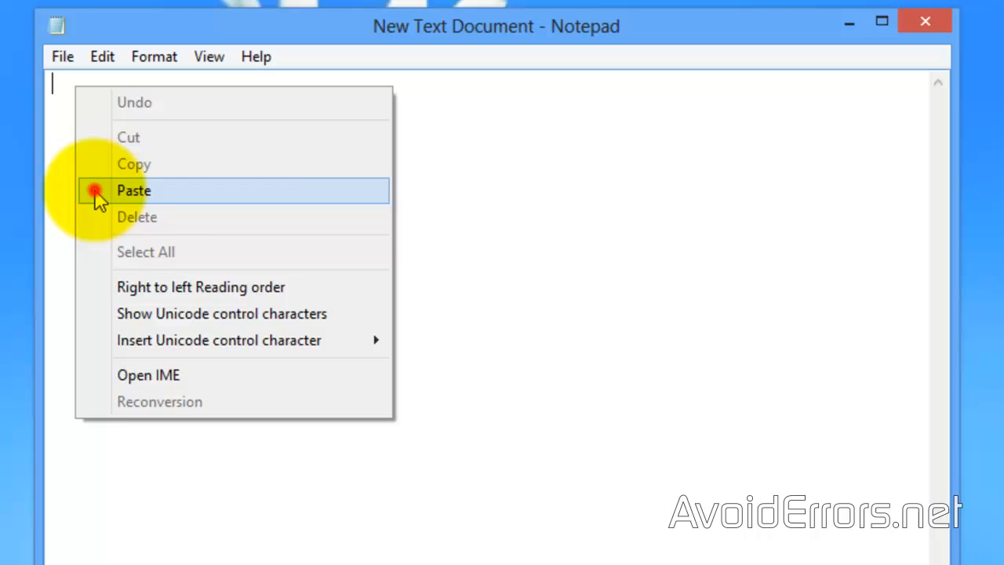
Paste the copied Get-WindowsKey script into the empty Notepad document.
left_click(133, 191)
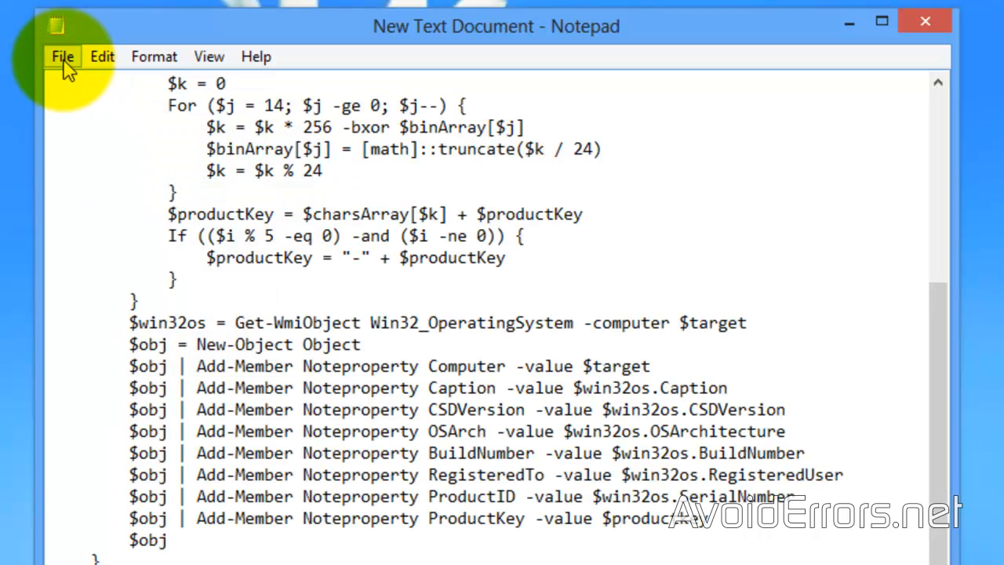
left_click(62, 57)
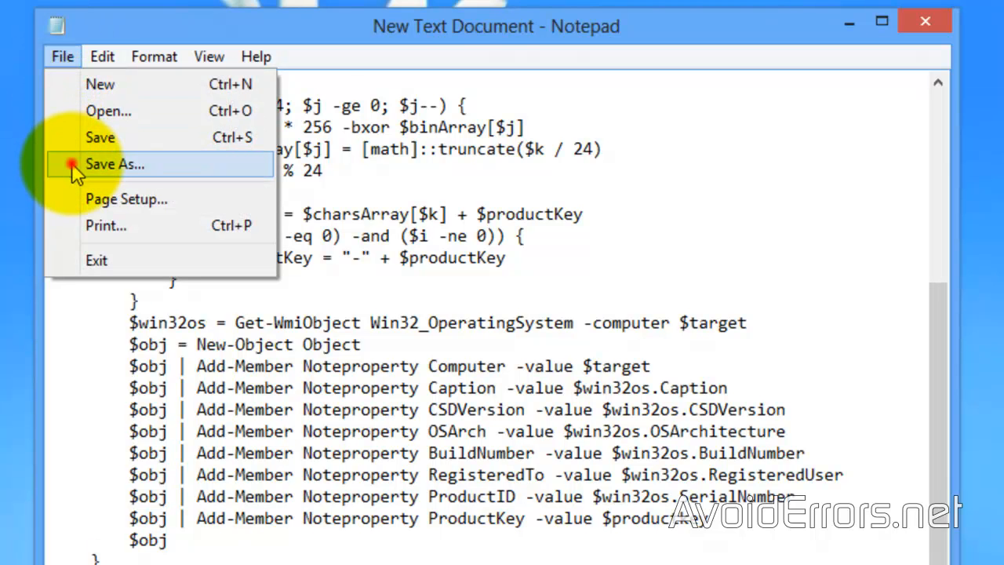
Save the script to the Desktop as RecoverKey.ps1 via Save As.
left_click(114, 165)
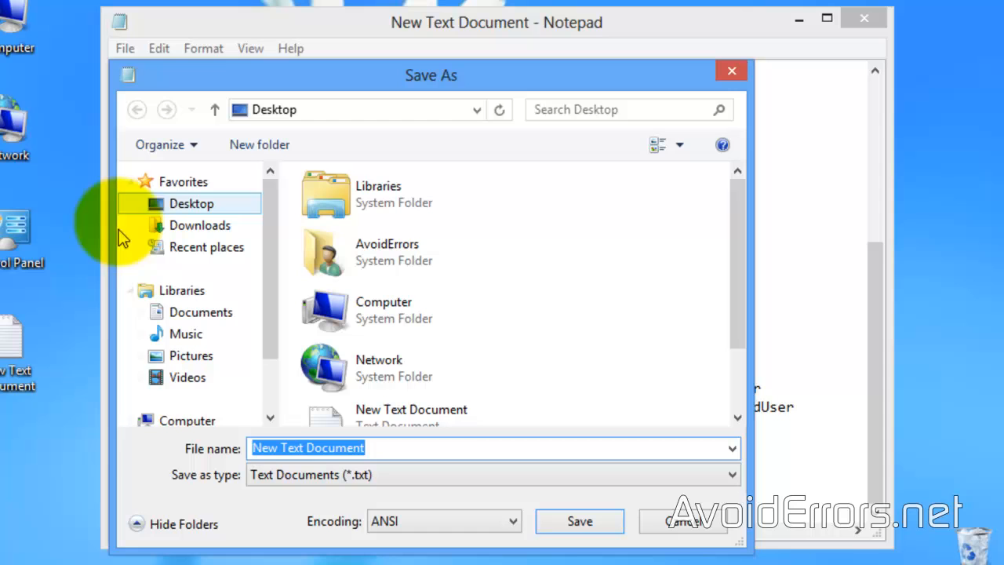
type("RecoverKey.ps1")
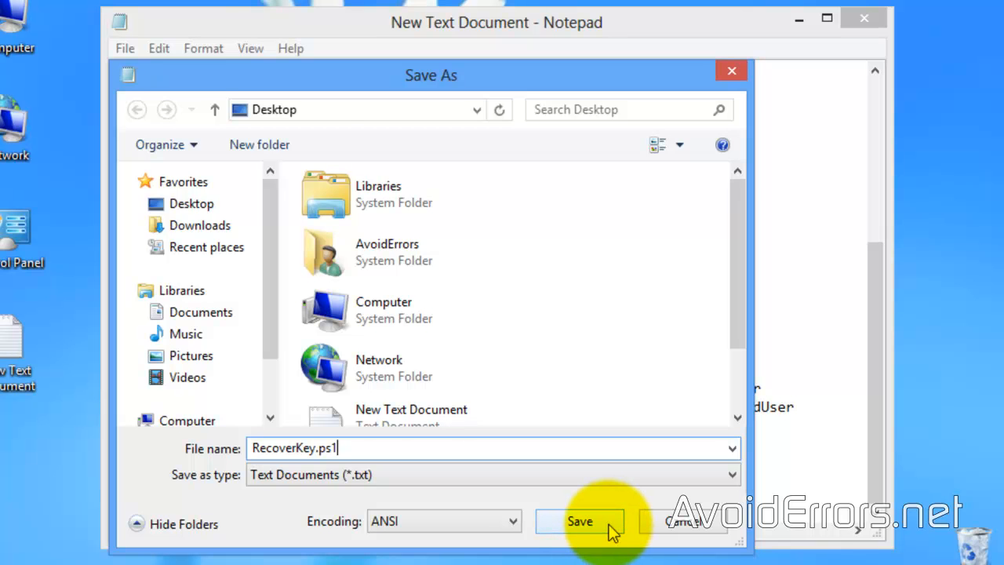
left_click(580, 521)
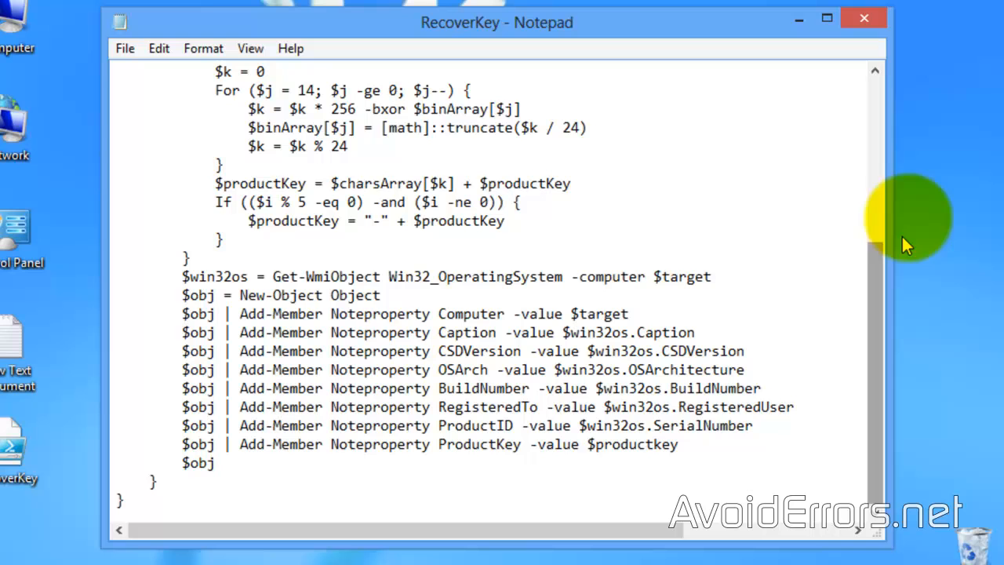
left_click(862, 19)
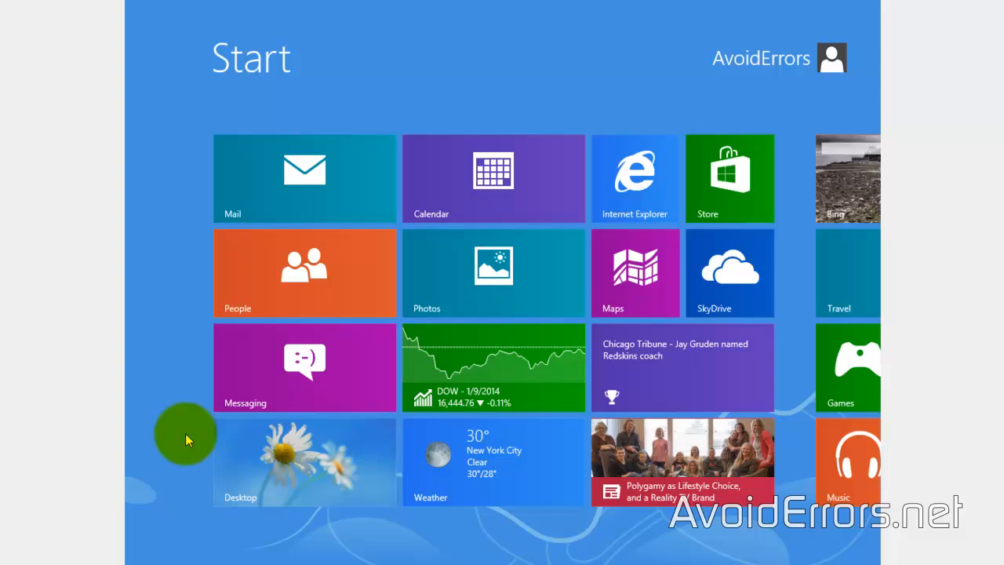
Search for 'powershell', run Windows PowerShell as administrator and approve the UAC prompt.
type("power")
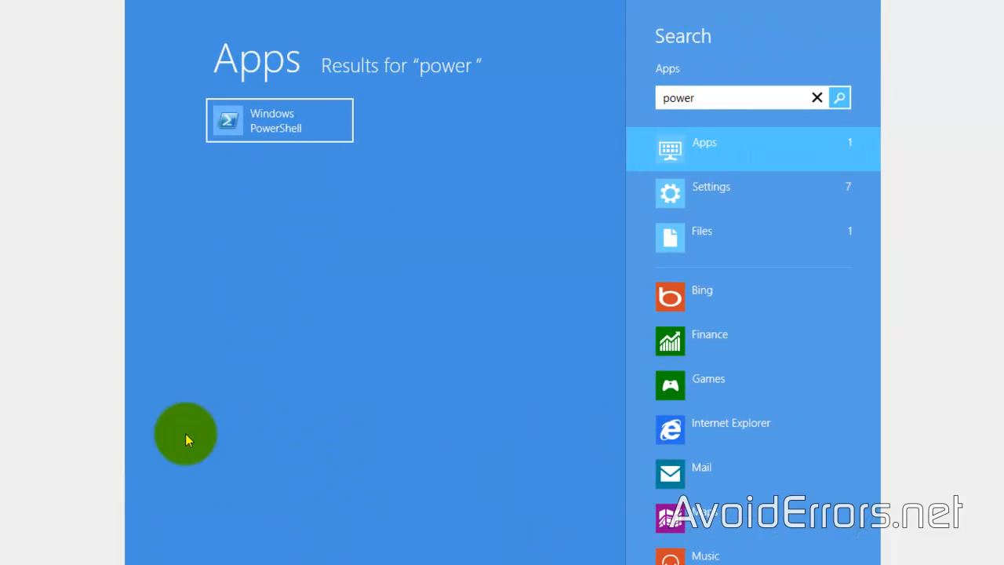
type("shell")
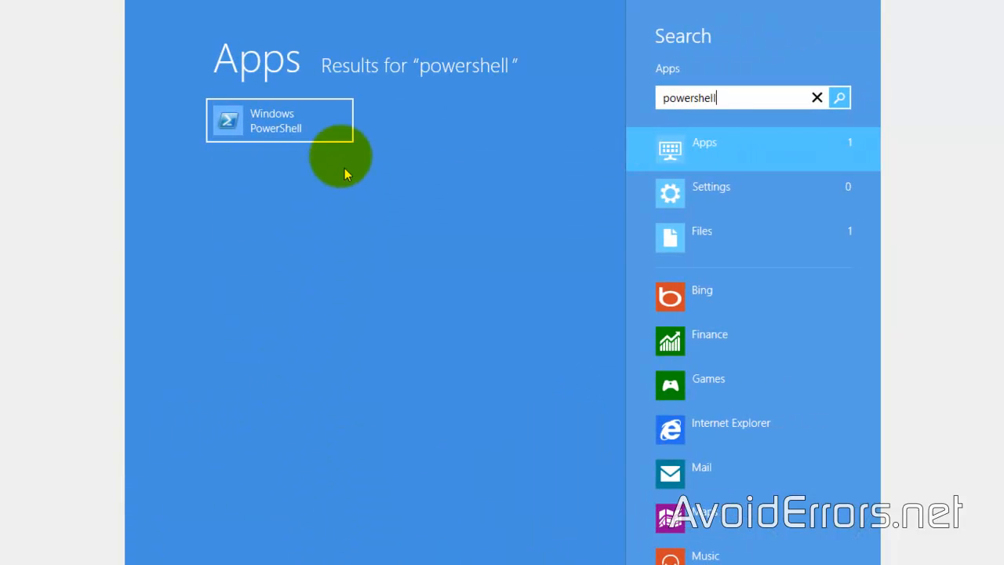
mouse_move(329, 138)
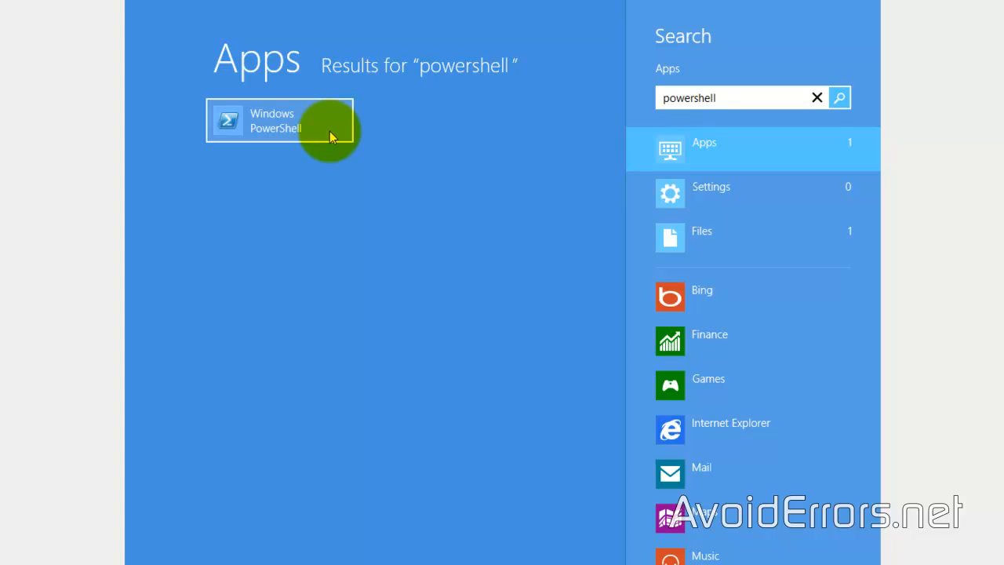
right_click(274, 119)
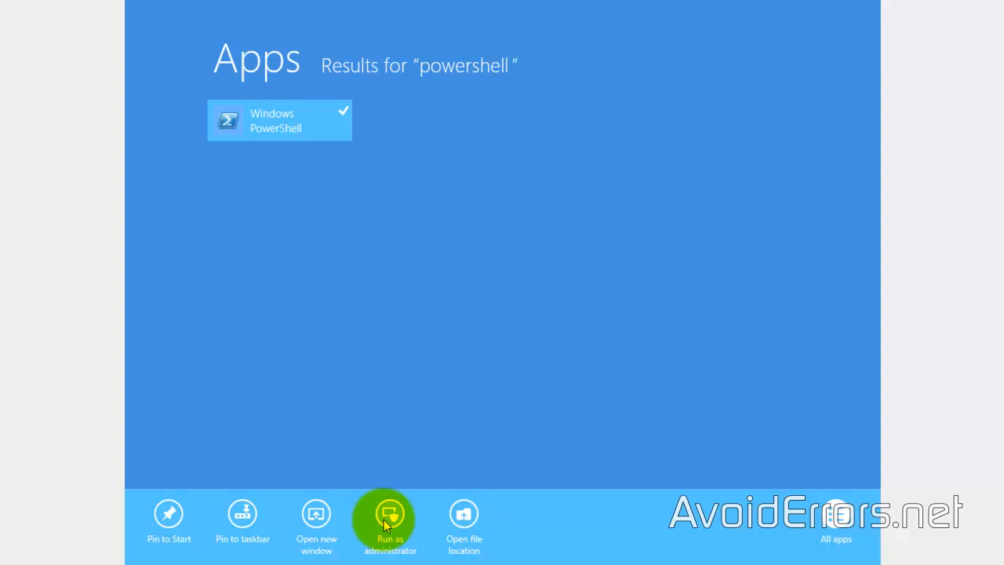
left_click(388, 524)
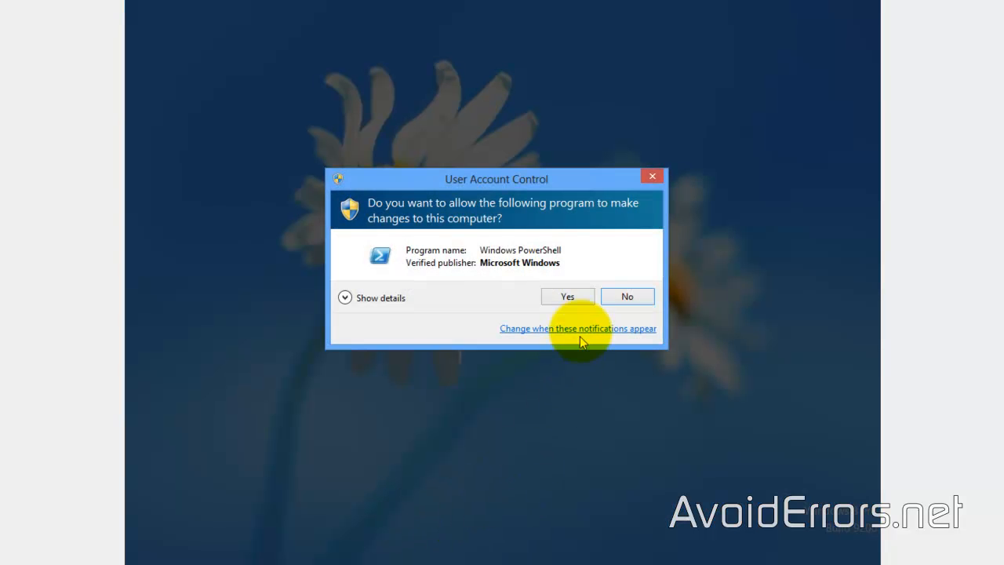
left_click(568, 295)
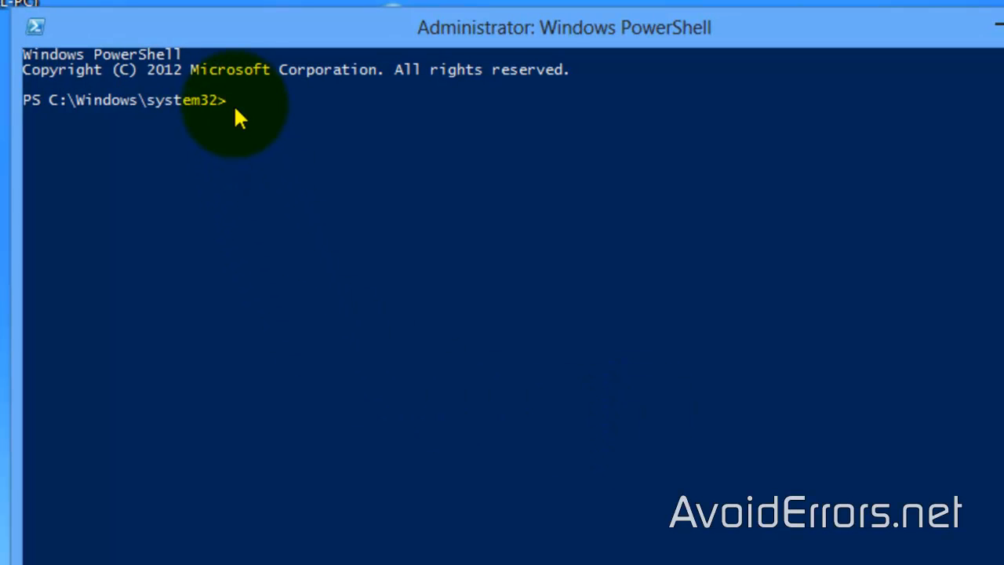
Run Set-ExecutionPolicy RemoteSigned, confirm with Y, and start typing Import-Module.
type("Set-ExecutionPolicy RemoteSigned")
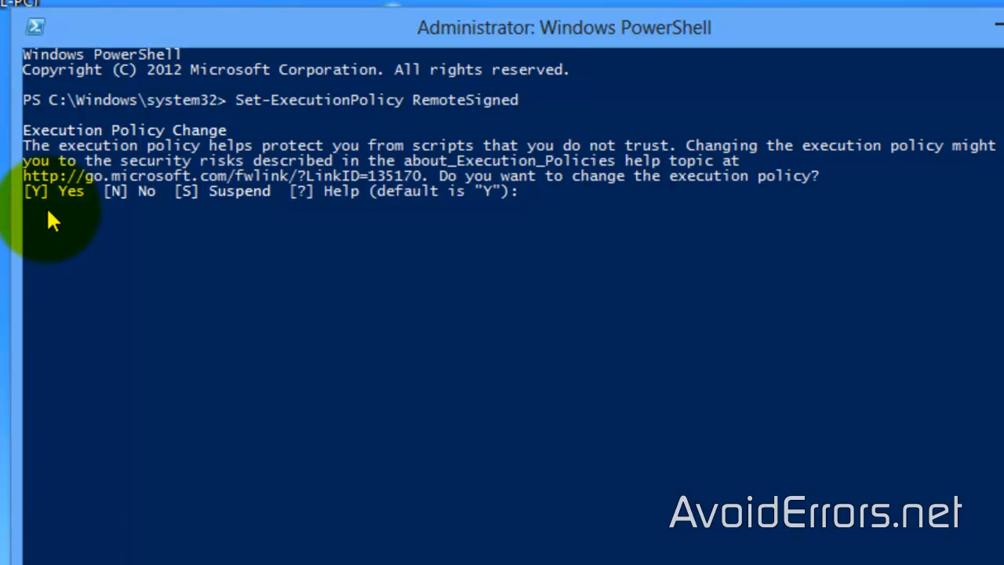
mouse_move(530, 232)
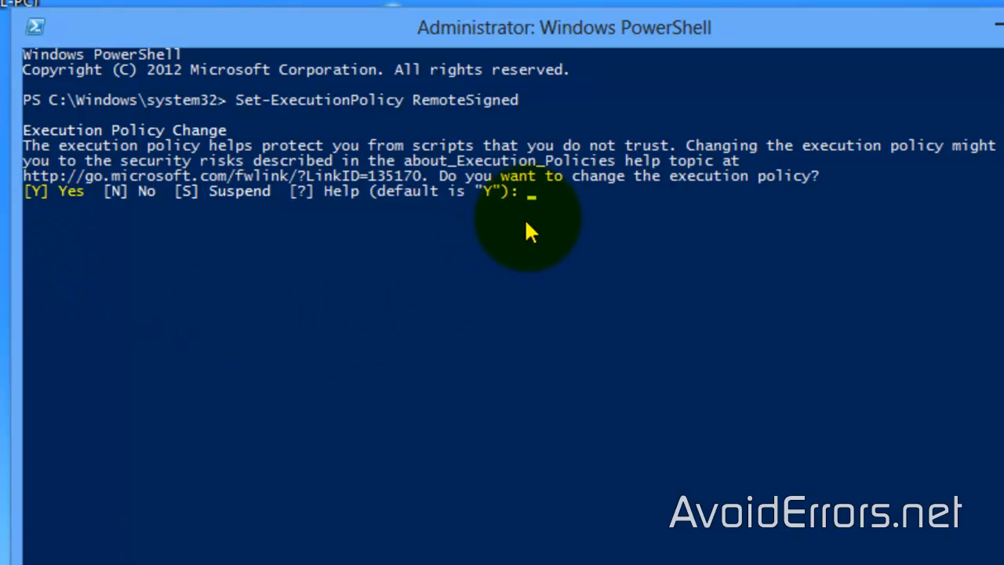
type("Y")
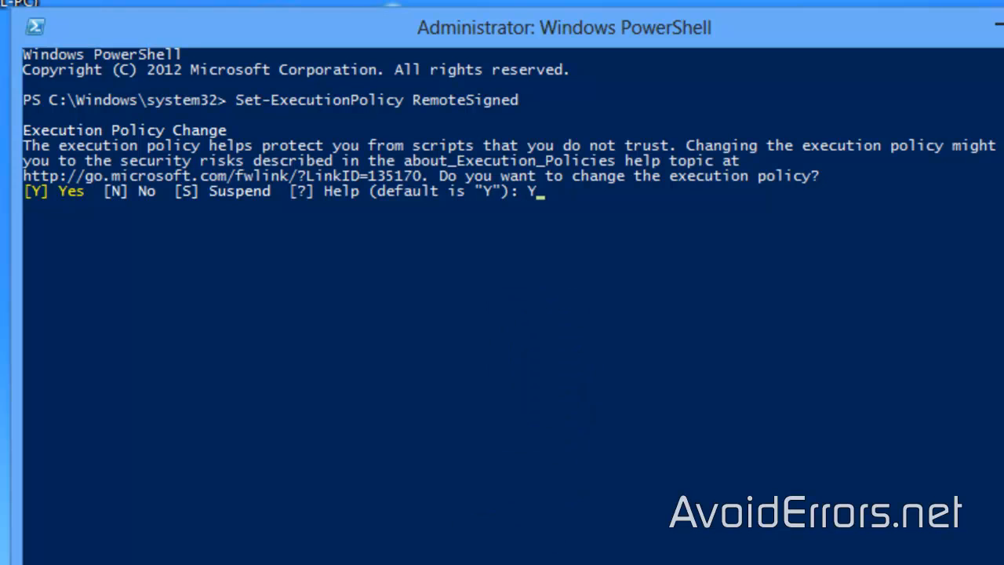
key("Return")
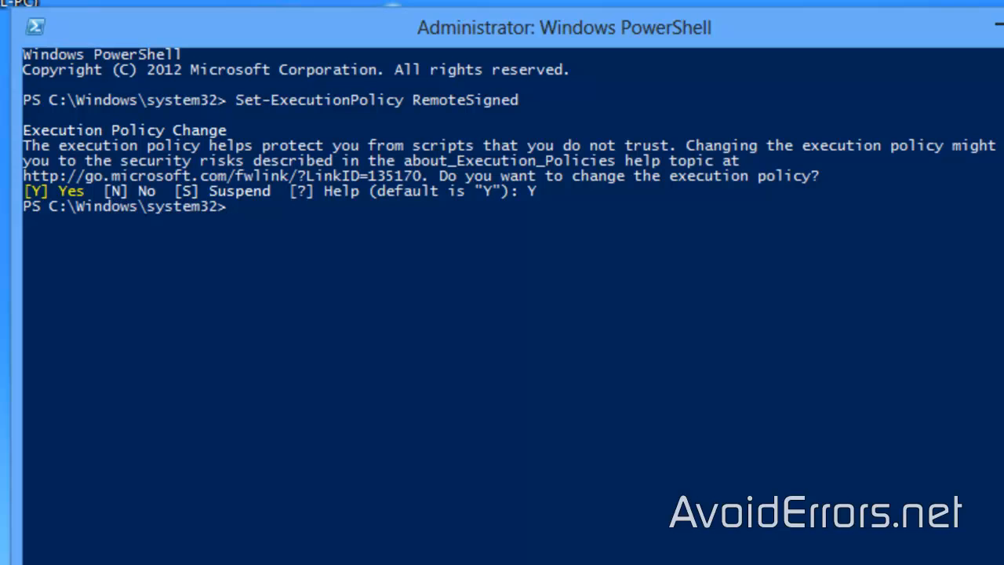
type("Import-Module")
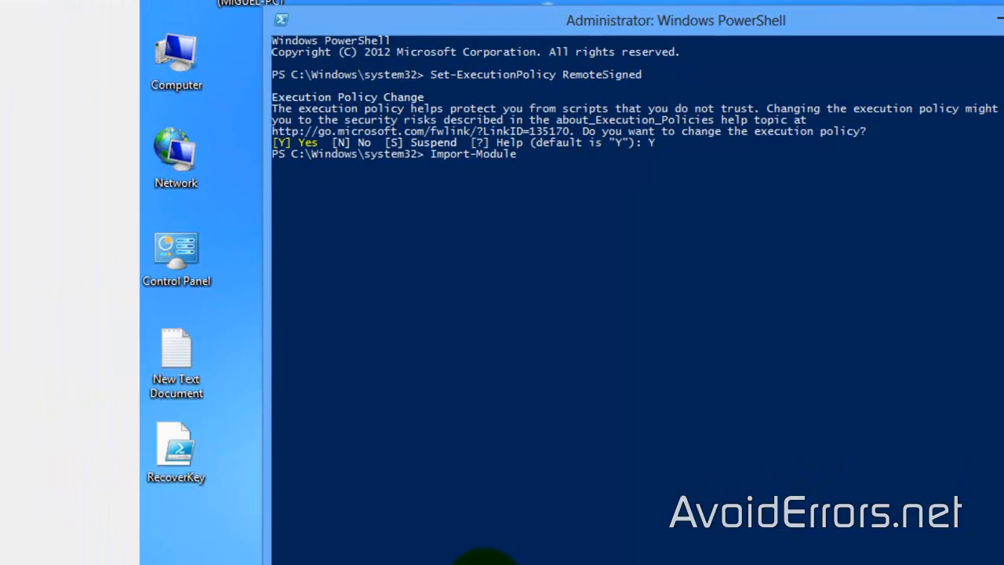
Shift-right-click RecoverKey on the desktop to reach Copy as path.
key("shift")
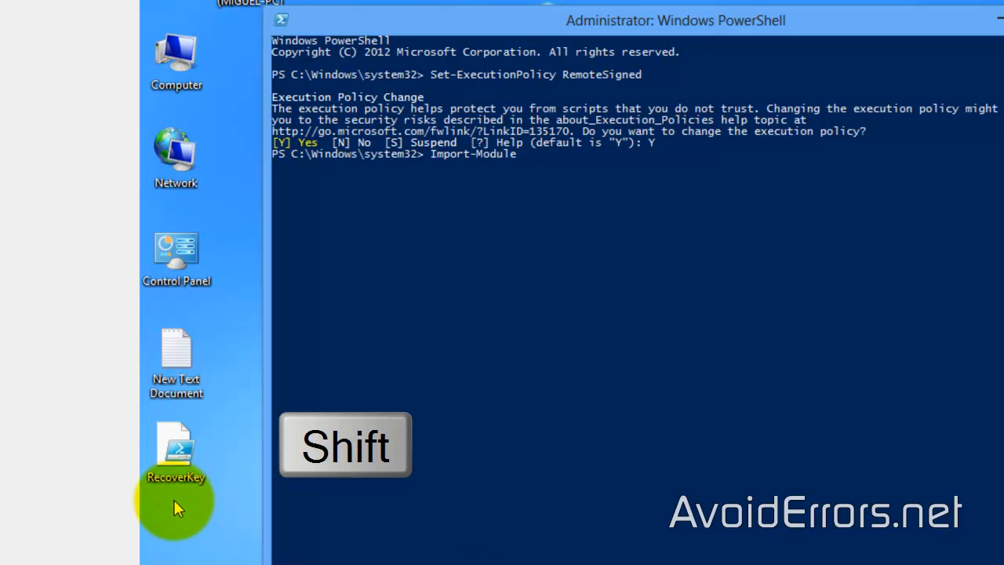
right_click(175, 452)
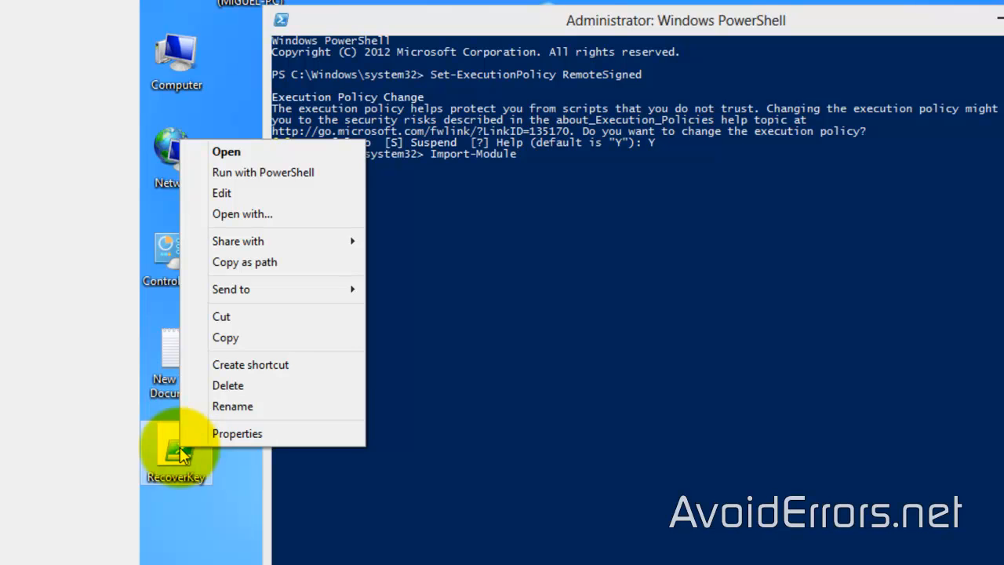
mouse_move(306, 262)
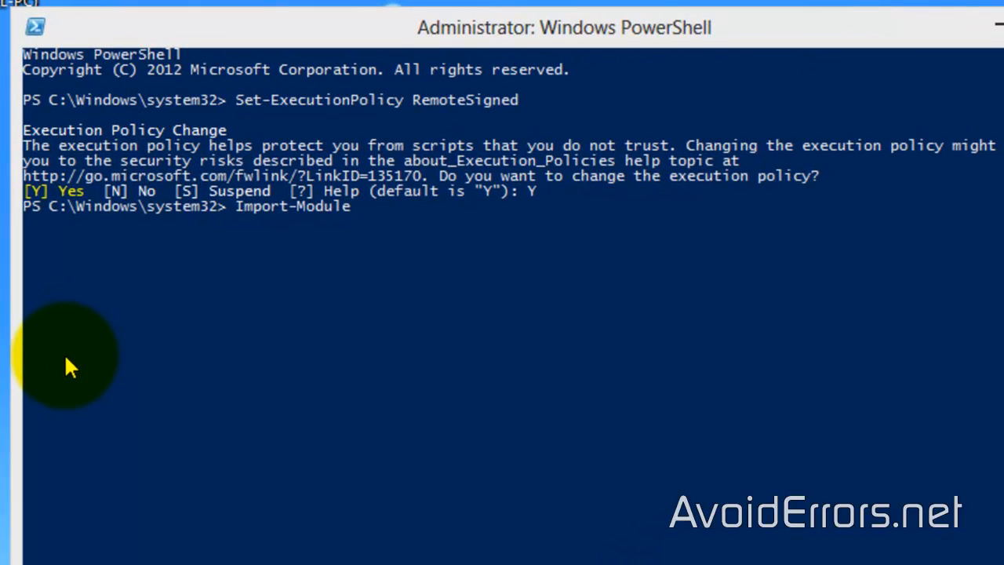
mouse_move(348, 238)
type(" C:\\Users\\AvoidErrors\\Desktop\\RecoverKey.ps1")
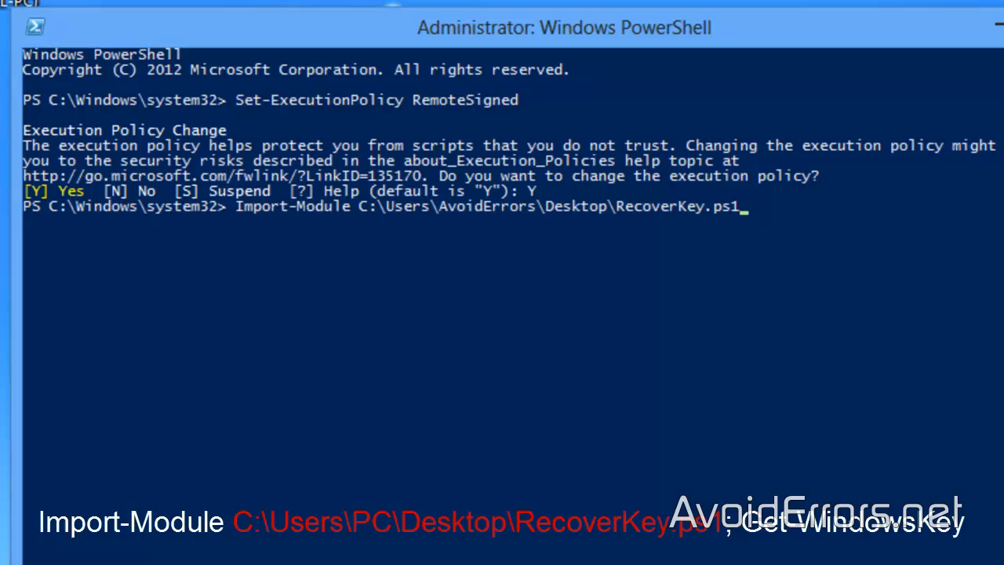
Run Import-Module with the RecoverKey.ps1 path followed by ; Get-WindowsKey.
type(";")
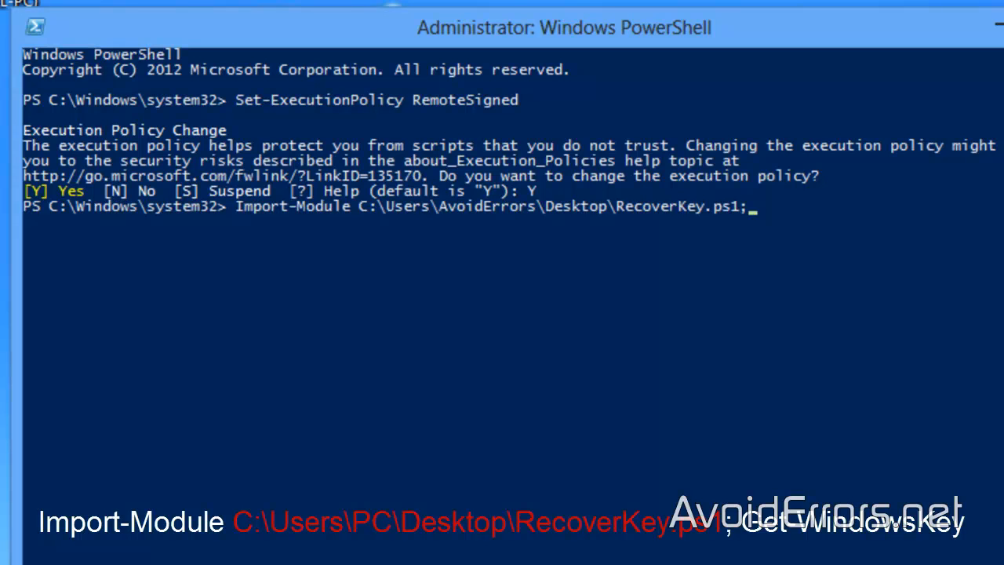
type("Get")
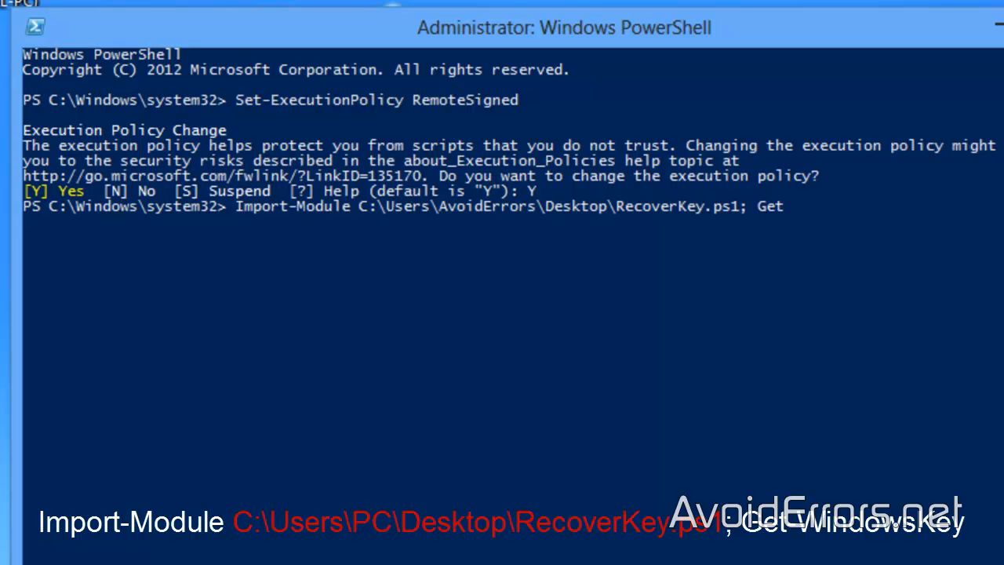
type("-WindowsKey")
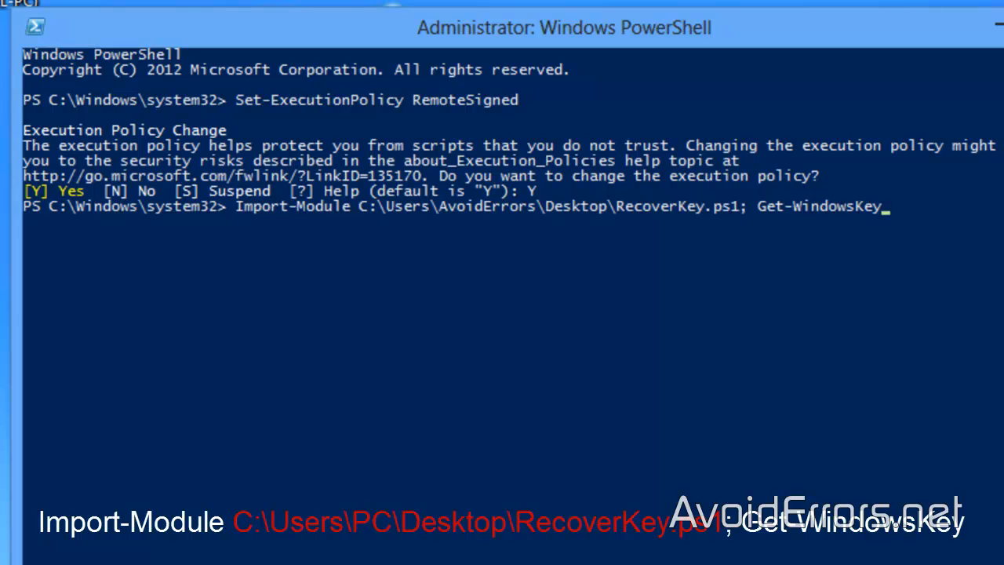
key("Return")
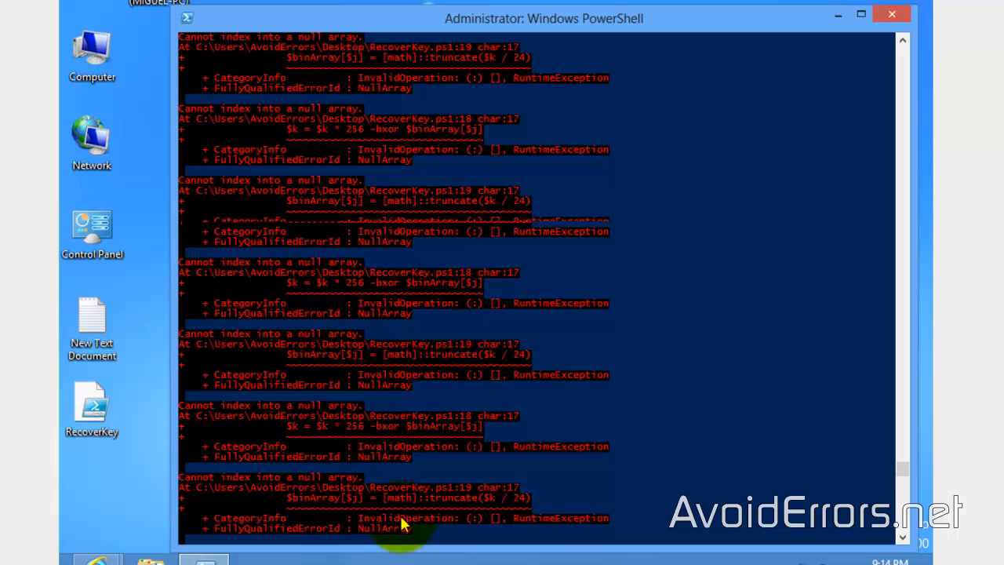
Scroll to the output showing Windows 8 Pro Caption, ProductID and ProductKey.
scroll("down", 3)
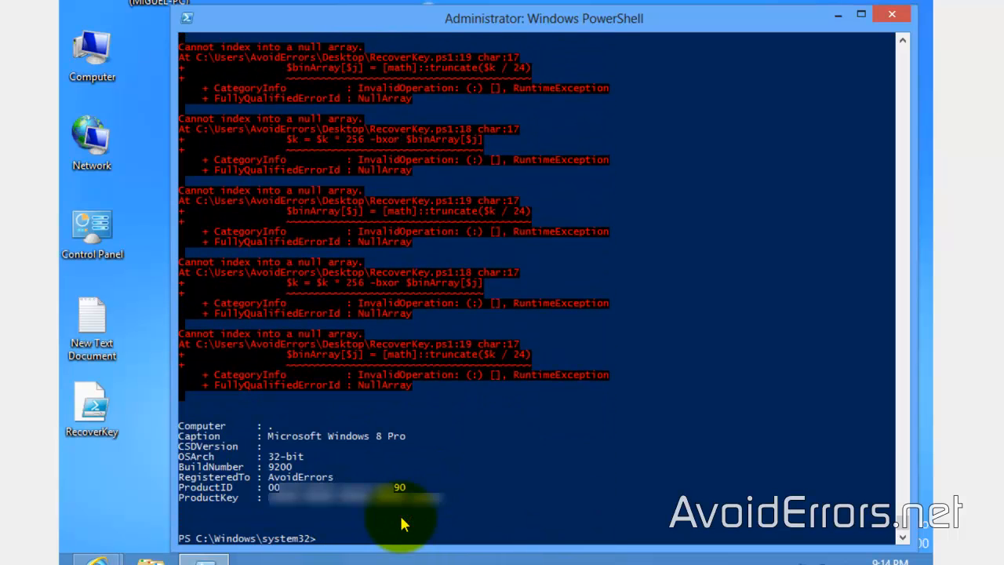
mouse_move(426, 486)
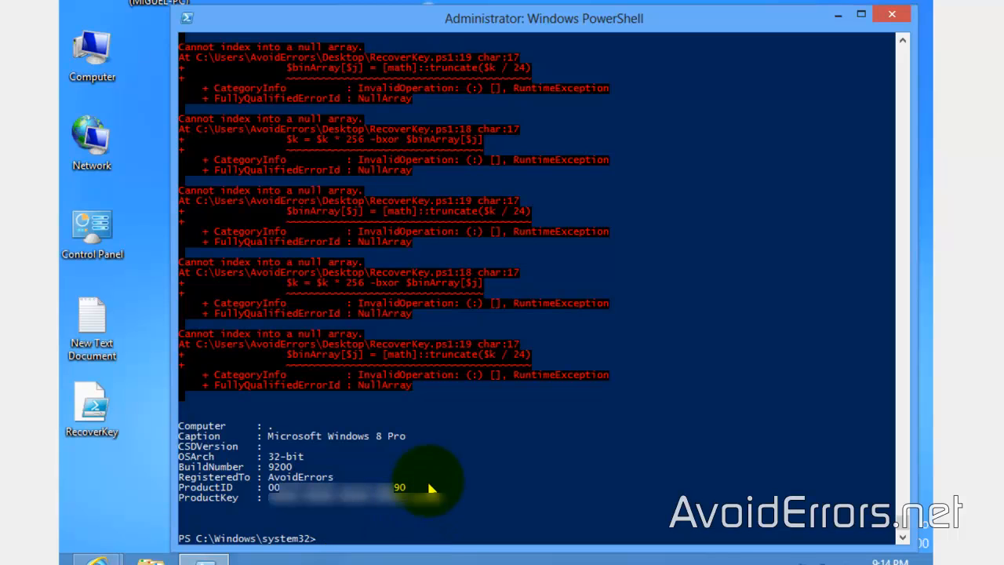
mouse_move(322, 461)
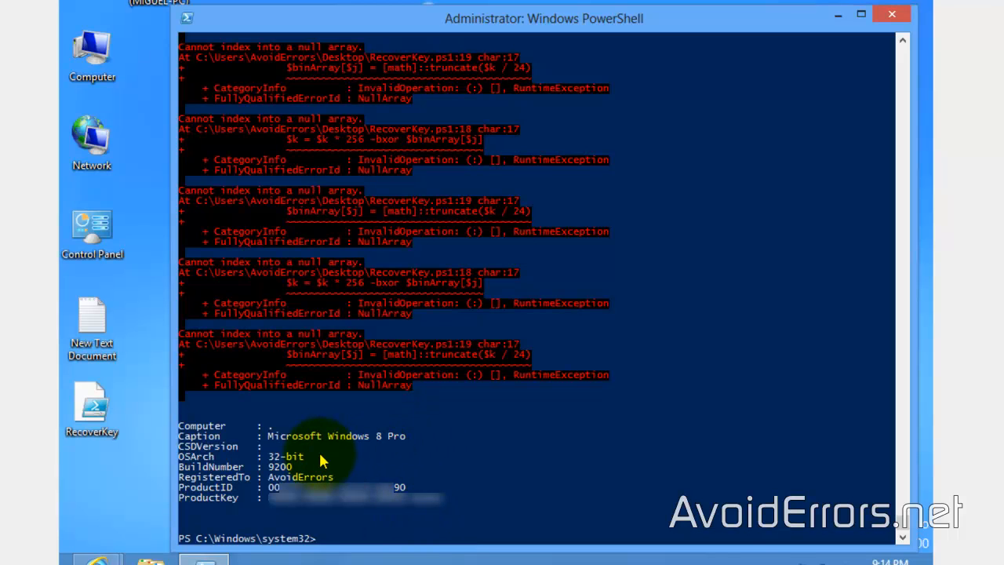
mouse_move(358, 477)
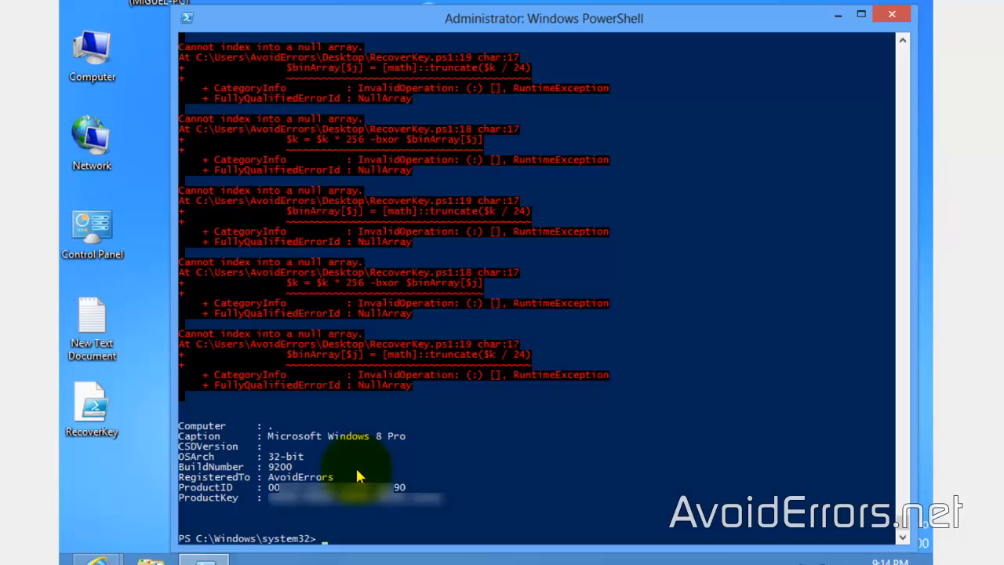